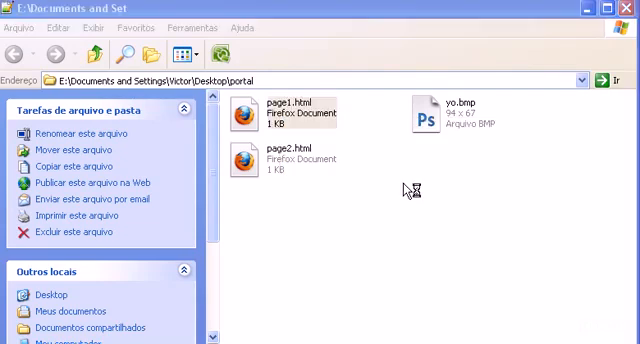
# Open page1.html from the portal folder in Notepad++
pyautogui.doubleClick(290, 112)
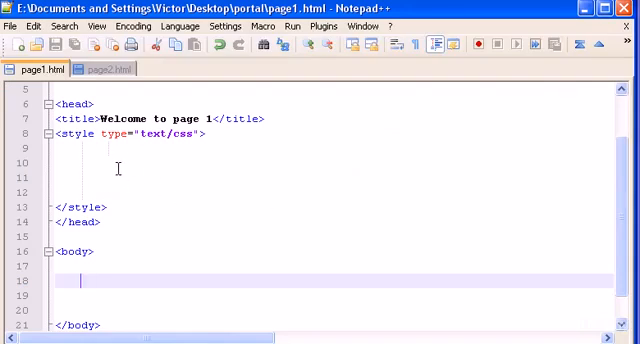
pyautogui.moveTo(140, 268)
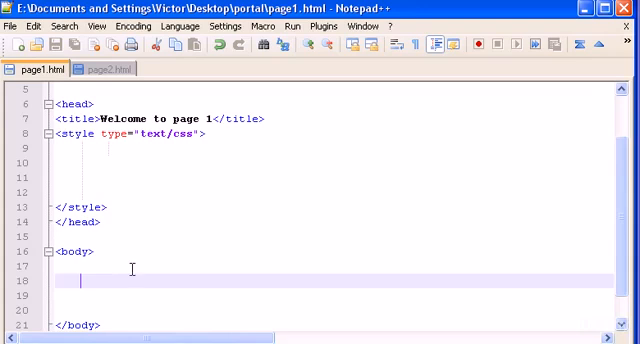
pyautogui.moveTo(348, 184)
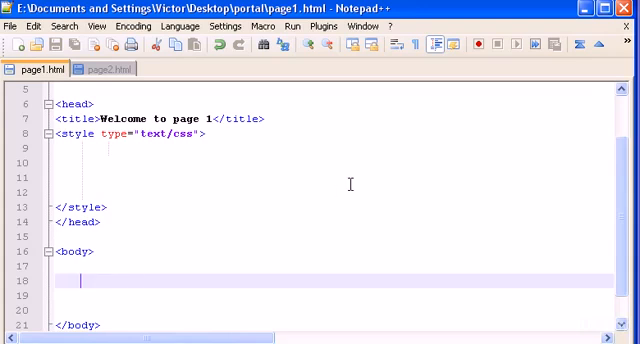
# Write the first body paragraph <p>my first paragraph</p>
pyautogui.write('<p>')
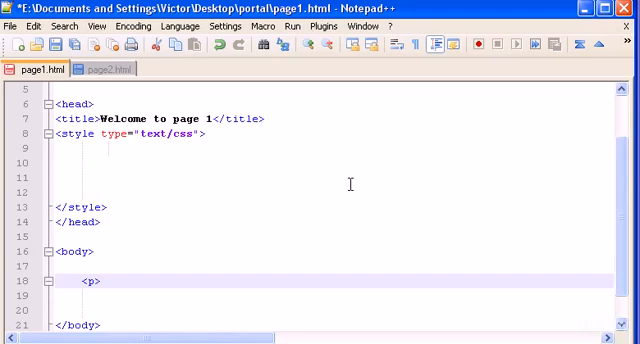
pyautogui.write('my')
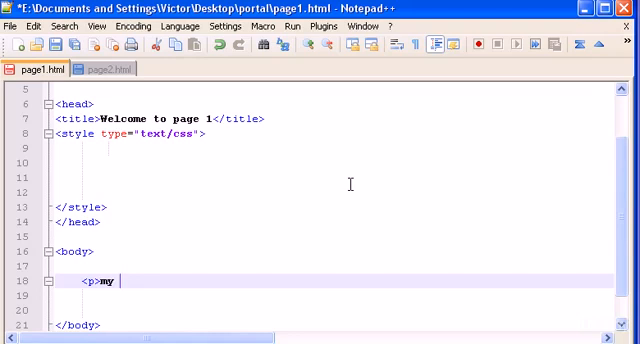
pyautogui.write('first paragr')
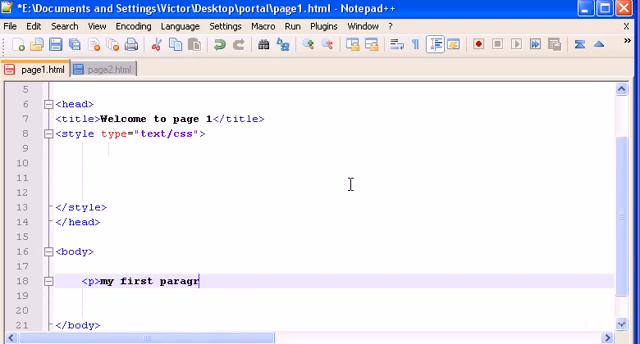
pyautogui.write('aph<')
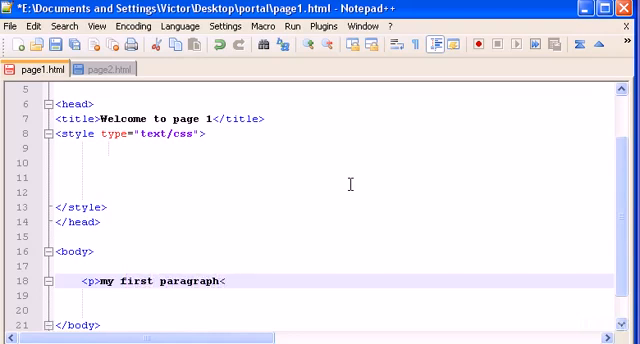
pyautogui.write('p')
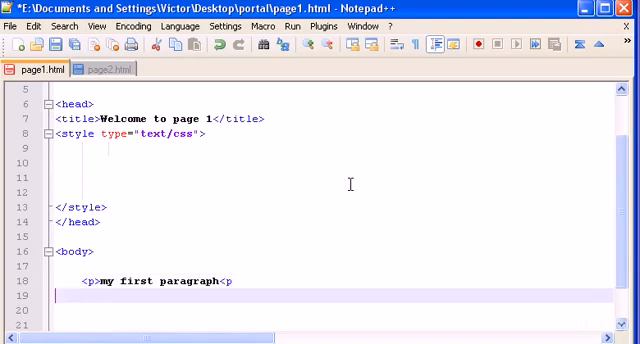
pyautogui.write('/p>')
pyautogui.write('<p>')
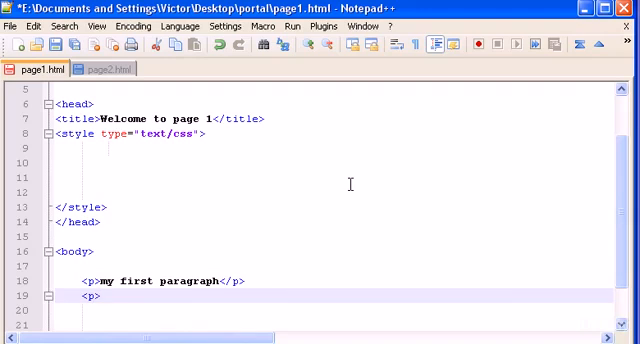
# Write the second body paragraph reading my second paragraph
pyautogui.write('my second')
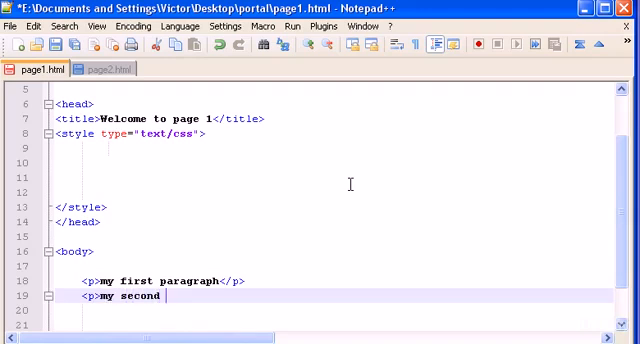
pyautogui.write('paragrap')
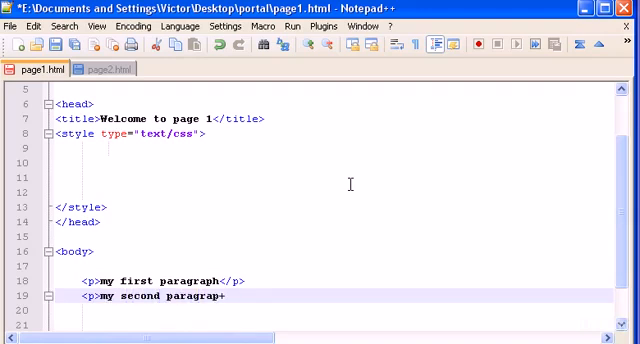
pyautogui.press('Backspace')
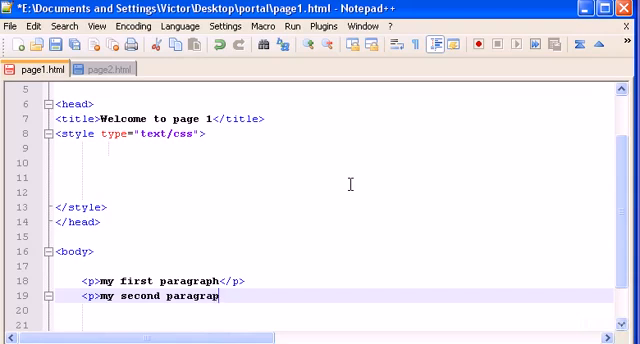
pyautogui.write('h</p>')
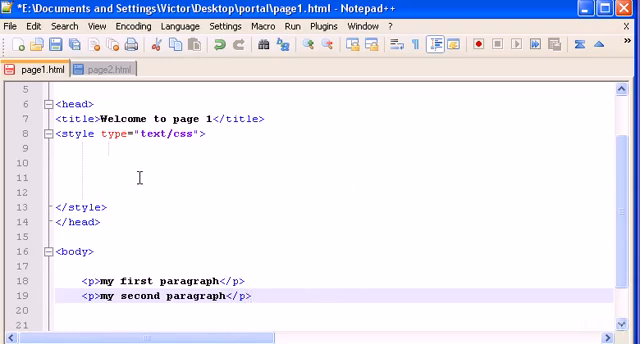
pyautogui.click(256, 296)
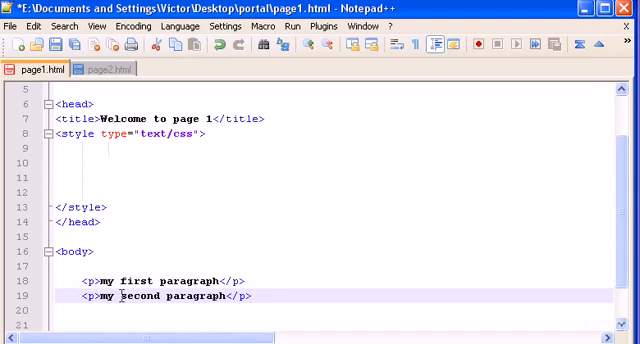
pyautogui.click(230, 160)
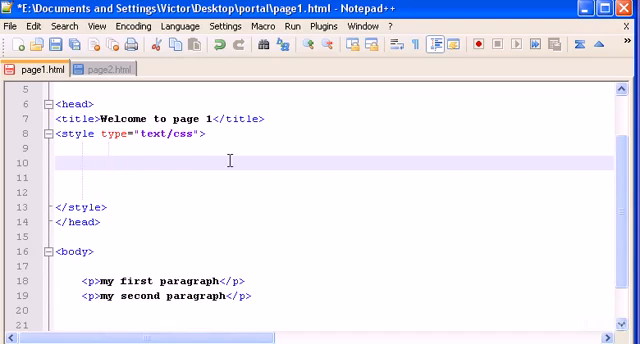
pyautogui.write('p')
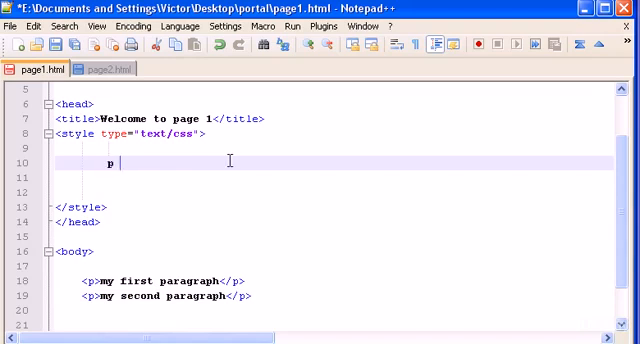
pyautogui.write('{}')
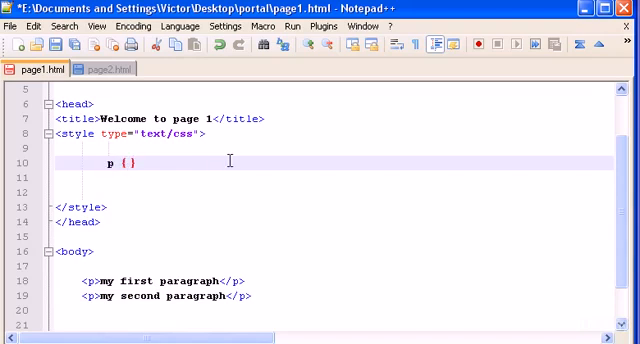
pyautogui.write('color')
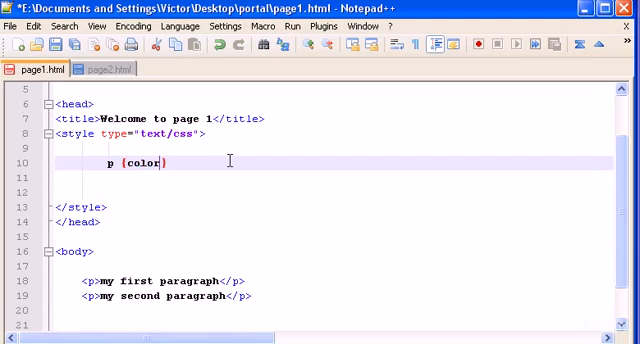
pyautogui.press('BackSpace')
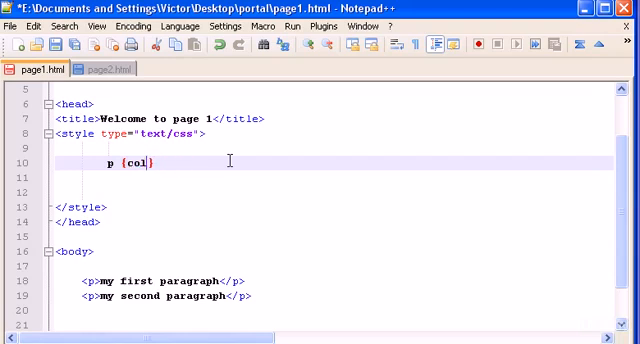
pyautogui.press('BackSpace')
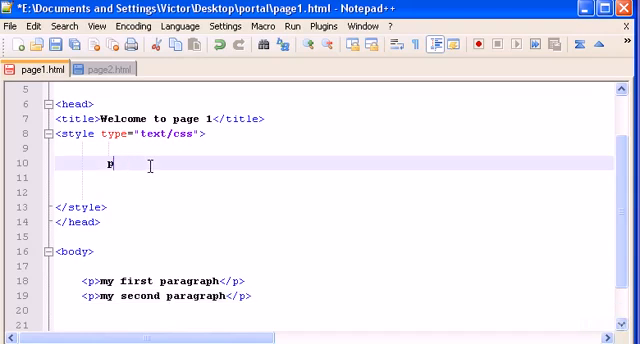
pyautogui.press('Backspace')
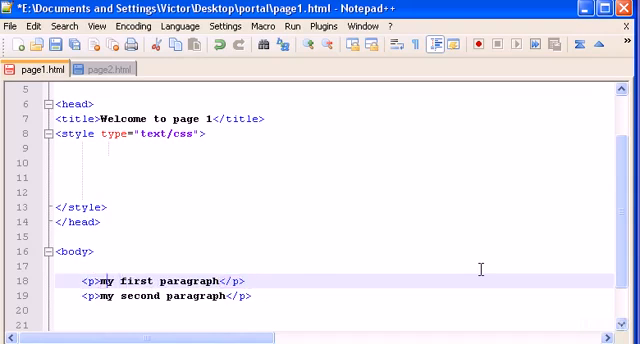
# Give the first paragraph class="first"
pyautogui.tripleClick(180, 280)
pyautogui.write(' c')
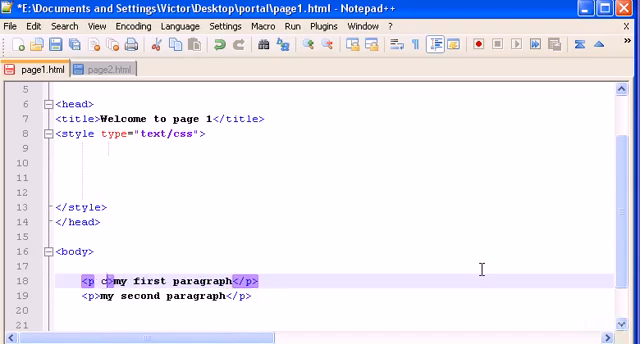
pyautogui.write('lass=""')
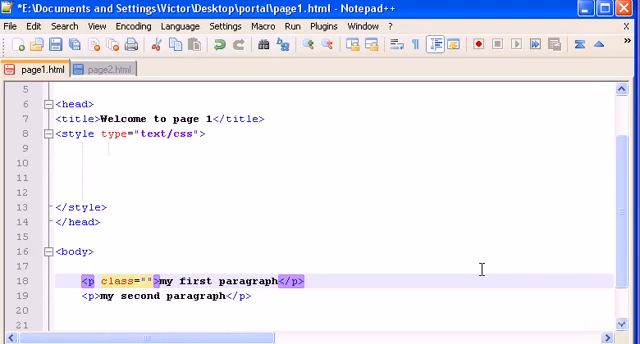
pyautogui.write('f')
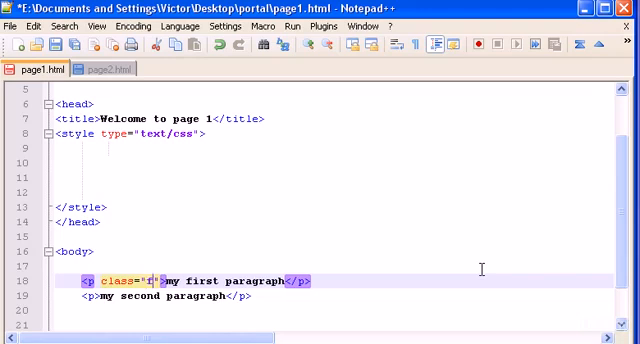
pyautogui.write('irst')
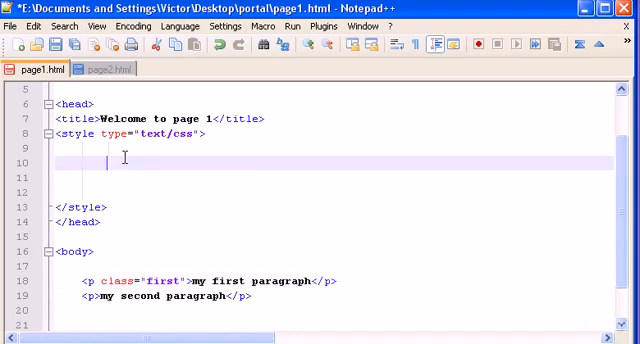
pyautogui.moveTo(416, 162)
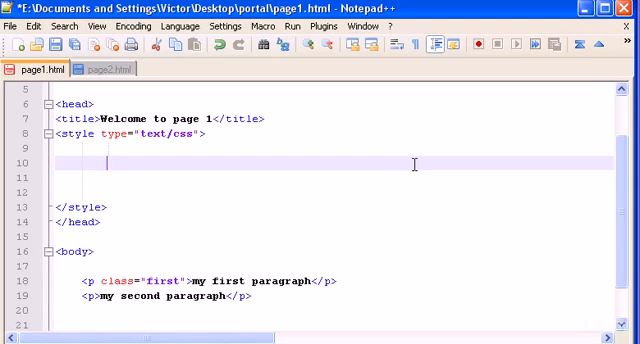
# Add a .first {color: red;} rule in the style block
pyautogui.write('.')
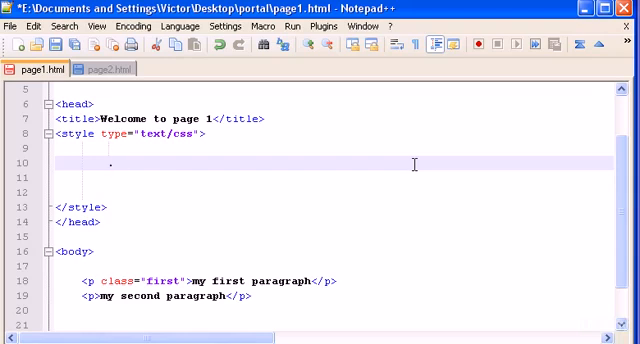
pyautogui.write('first')
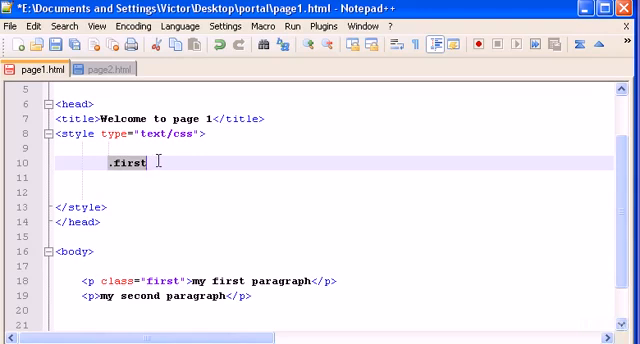
pyautogui.write('{')
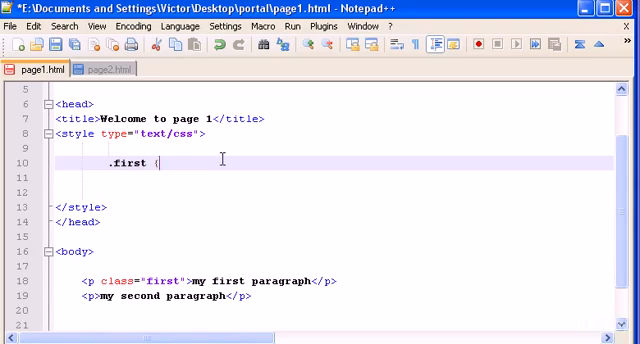
pyautogui.write('color:')
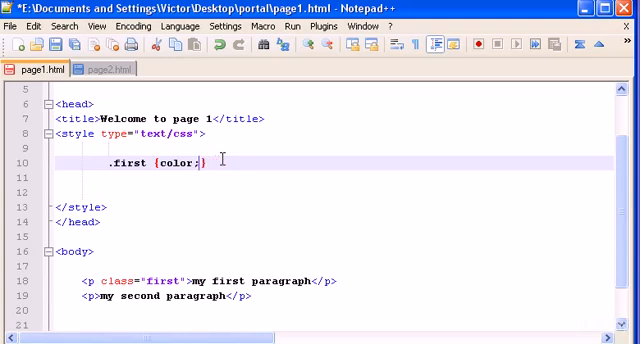
pyautogui.write('red;')
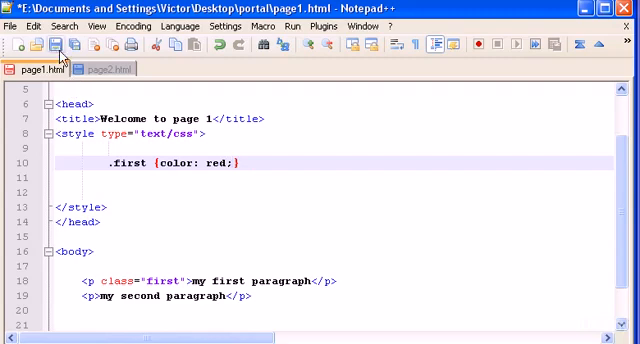
pyautogui.click(56, 44)
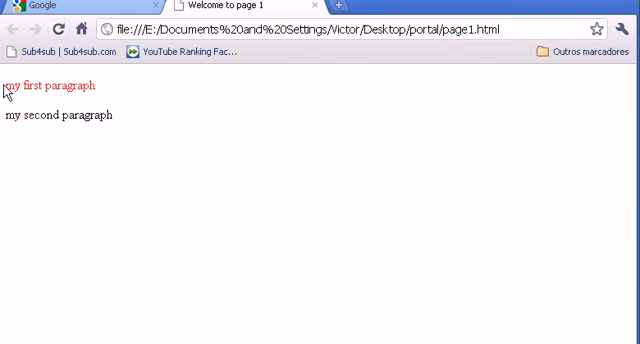
# Reload page1.html in Chrome to check the red first paragraph
pyautogui.doubleClick(48, 84)
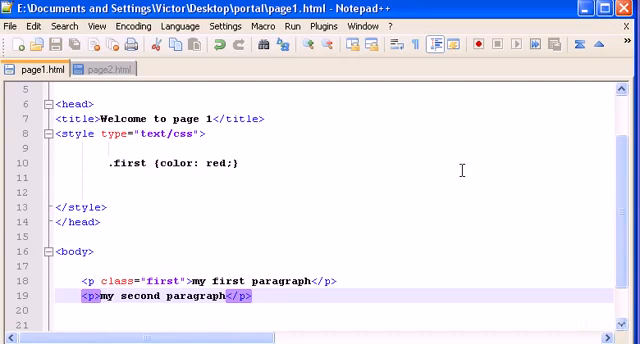
# Give the second paragraph class="second"
pyautogui.write('class')
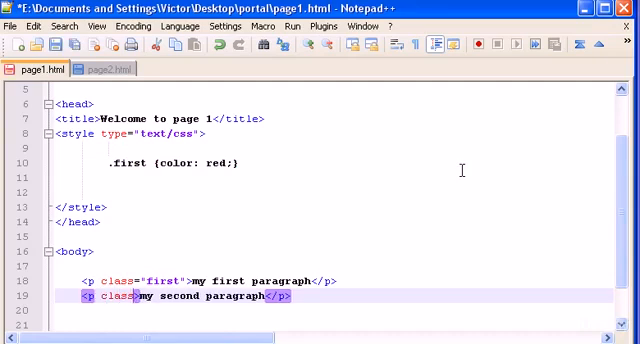
pyautogui.write('="')
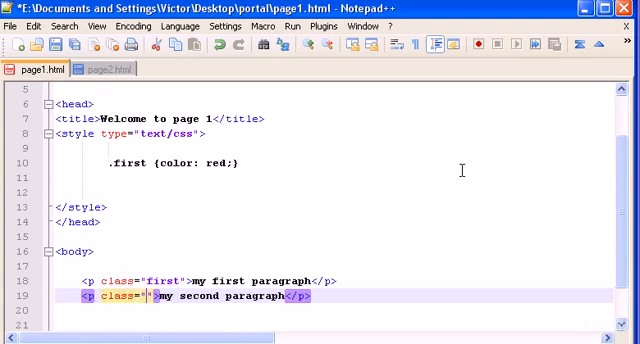
pyautogui.write('second')
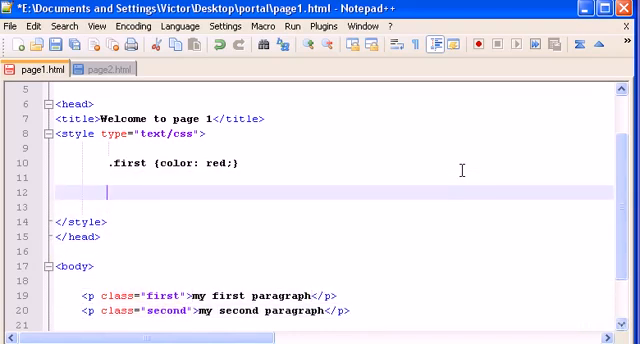
# Add a .second {color: blue;} rule in the style block
pyautogui.write('.')
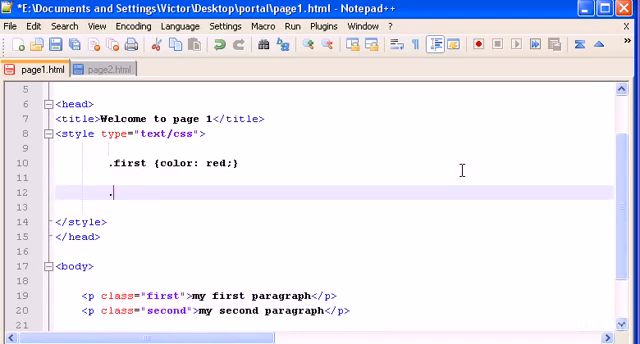
pyautogui.write('second {')
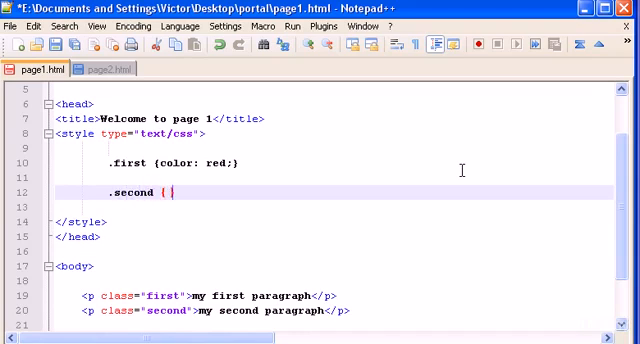
pyautogui.write('color:')
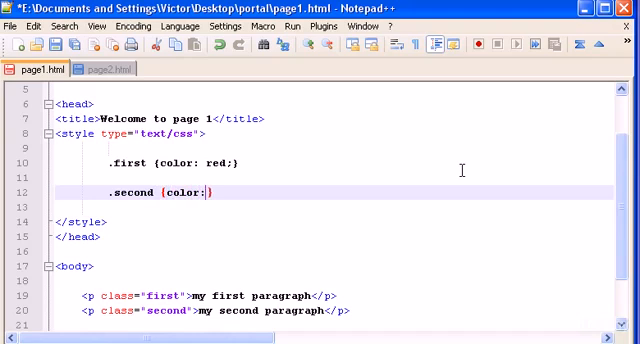
pyautogui.write('blue;')
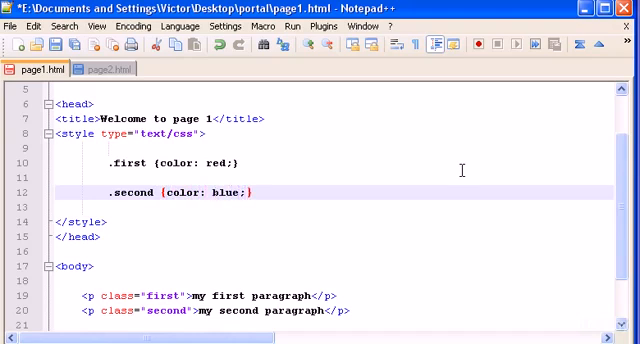
pyautogui.click(56, 46)
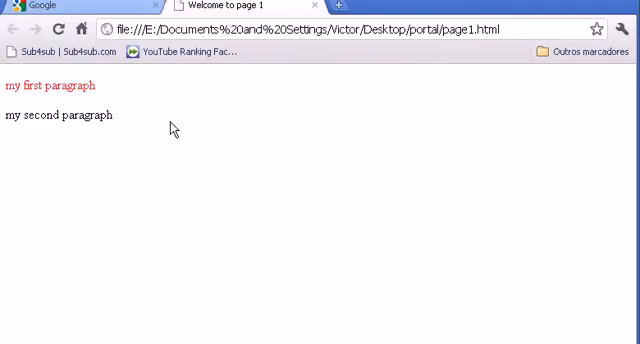
pyautogui.moveTo(8, 116)
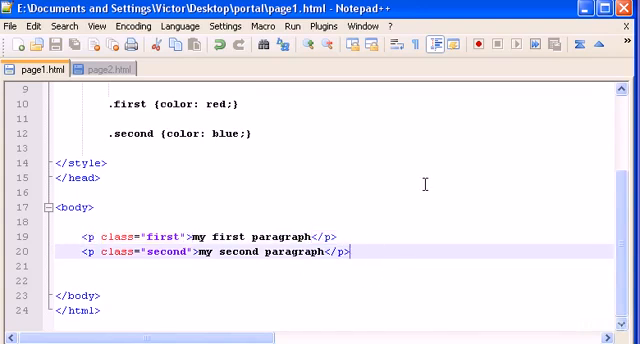
# Add an <h1>Hello!</h1> heading below the paragraphs
pyautogui.write('<')
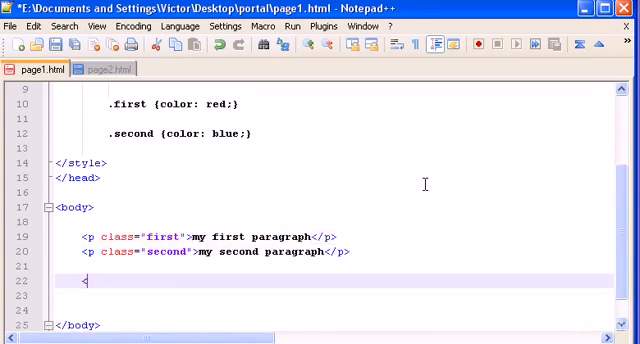
pyautogui.write('h1')
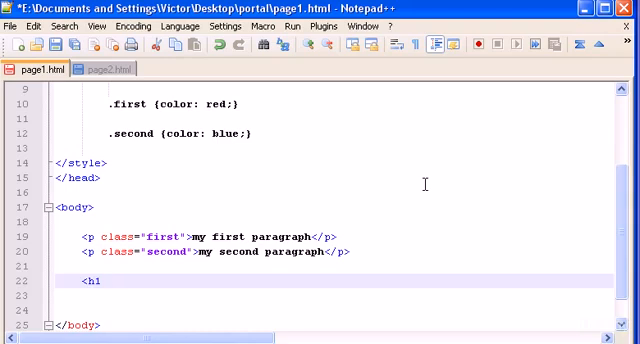
pyautogui.write('>')
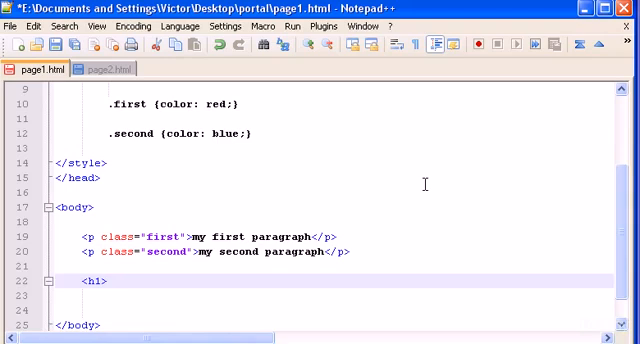
pyautogui.write('Hello!</')
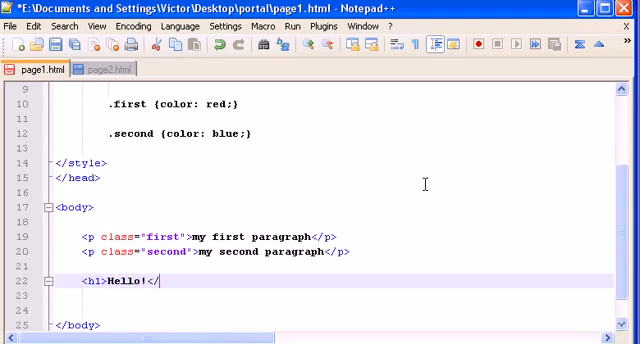
pyautogui.write('h1>')
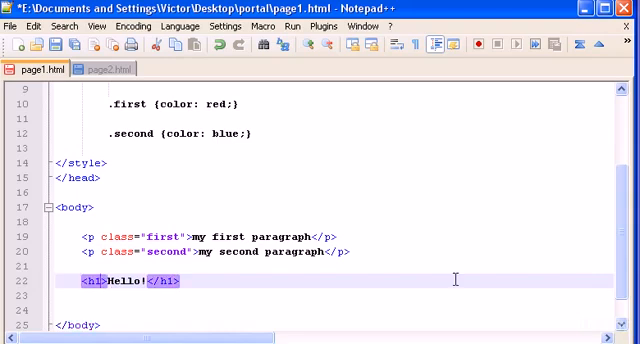
# Give the heading class="first", then retype it as class="second"
pyautogui.write('clas')
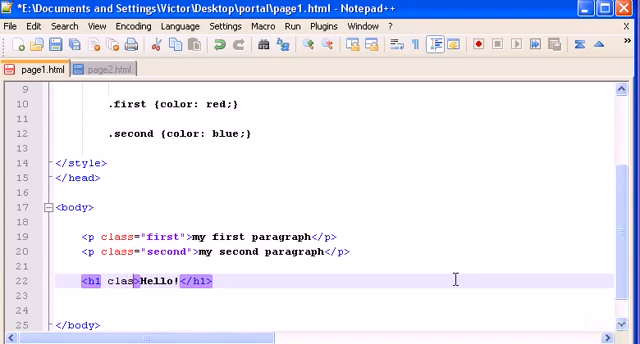
pyautogui.write('s="')
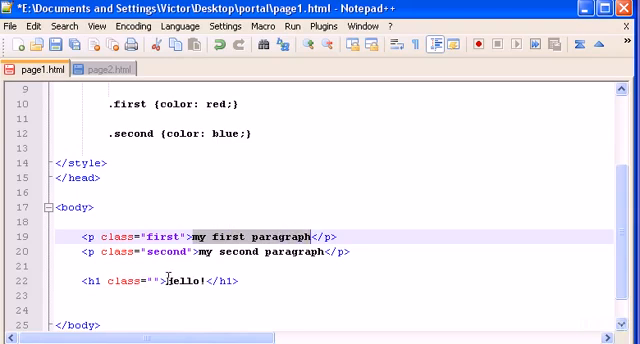
pyautogui.doubleClick(180, 280)
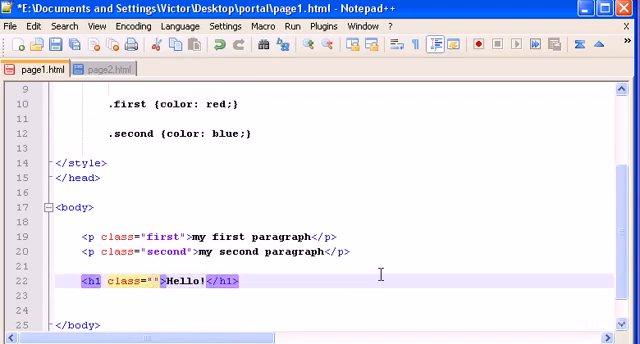
pyautogui.write('first')
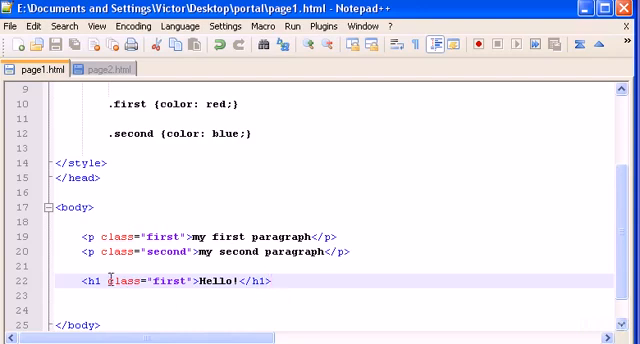
pyautogui.doubleClick(156, 280)
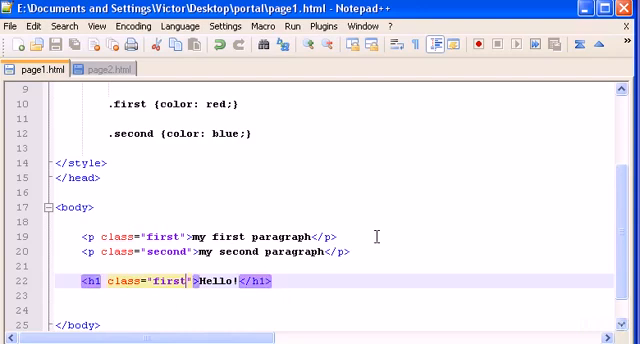
pyautogui.write('second')
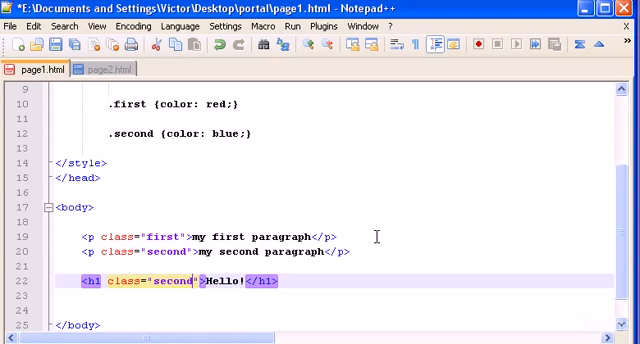
pyautogui.click(56, 44)
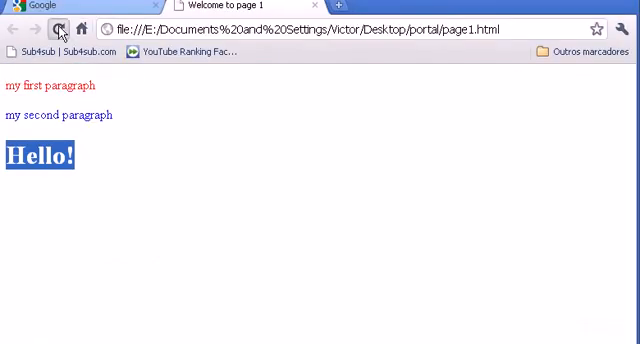
# Reload the page in Chrome to see the blue Hello! heading
pyautogui.click(60, 28)
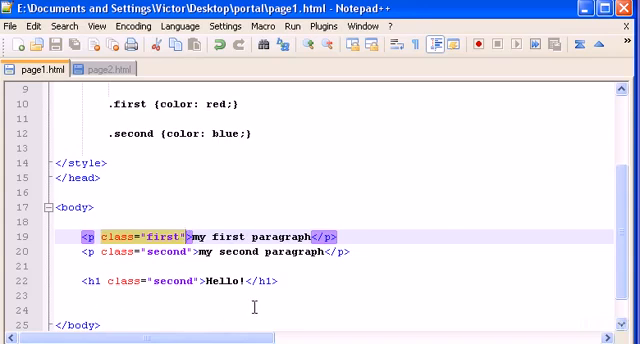
# Replace the body content with <div>my first div</div>
pyautogui.scroll(3)
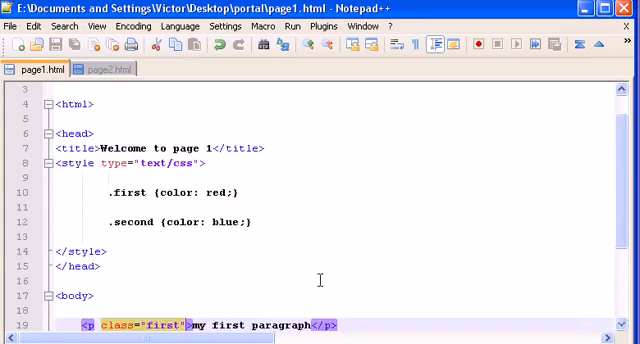
pyautogui.scroll(-3)
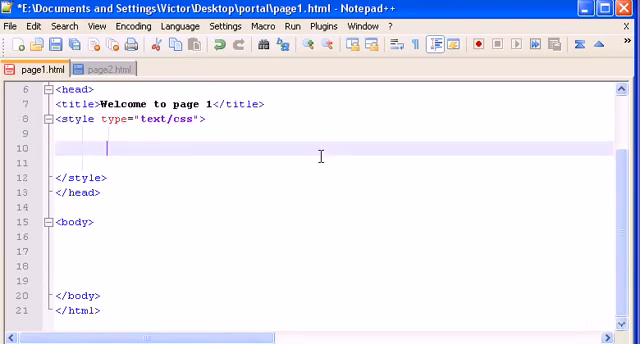
pyautogui.moveTo(130, 152)
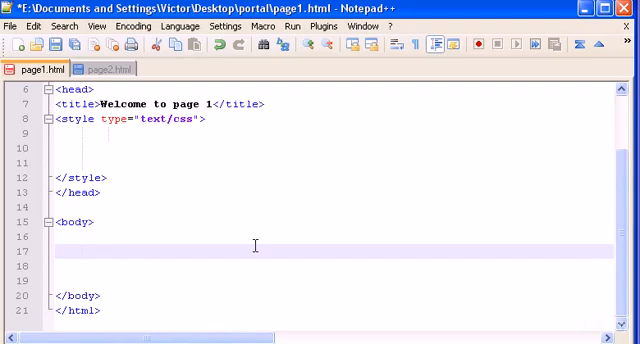
pyautogui.write('<div>')
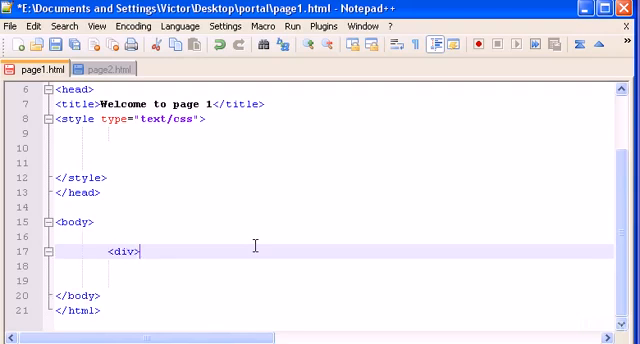
pyautogui.write('my first div')
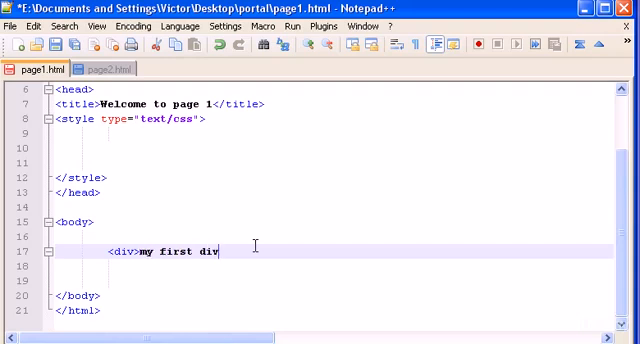
pyautogui.write('</div>')
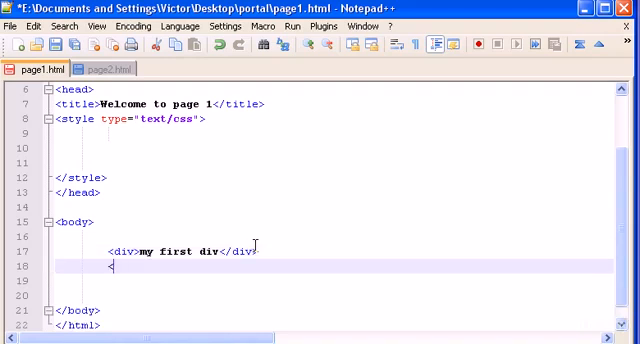
# Add a second div reading my second div
pyautogui.write('div>')
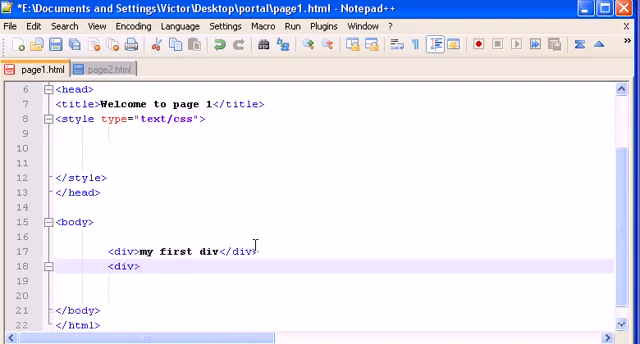
pyautogui.write('my secon')
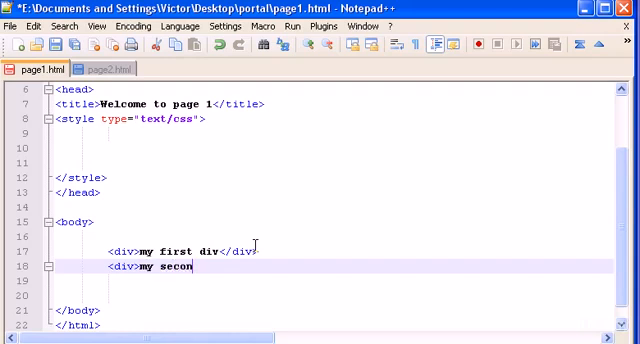
pyautogui.write('d div<')
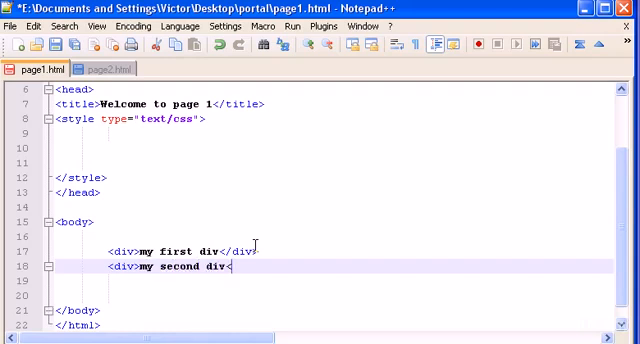
pyautogui.write('/div>')
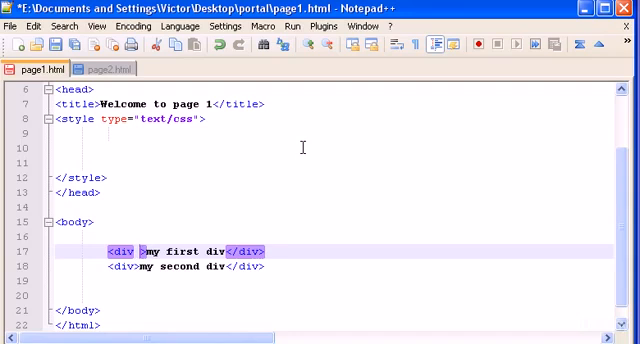
# Add id="one" to the first div and id="two" to the second
pyautogui.write('id="')
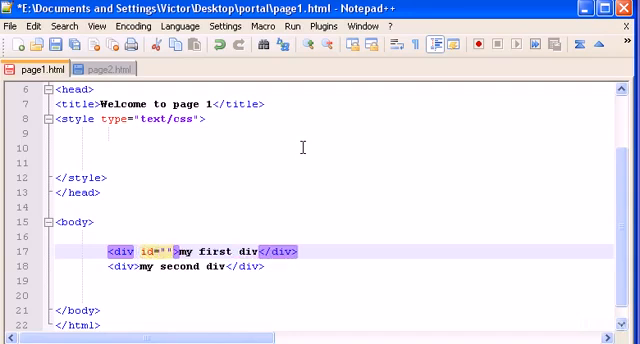
pyautogui.write('one')
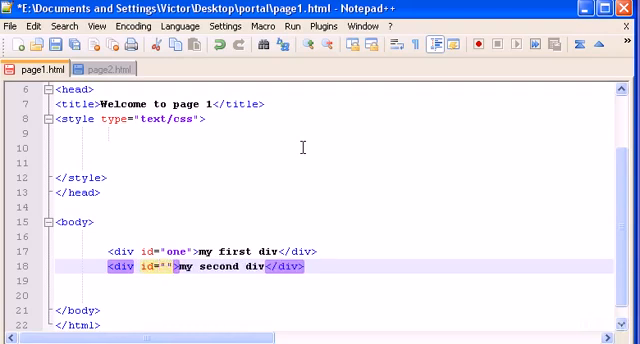
pyautogui.write('two')
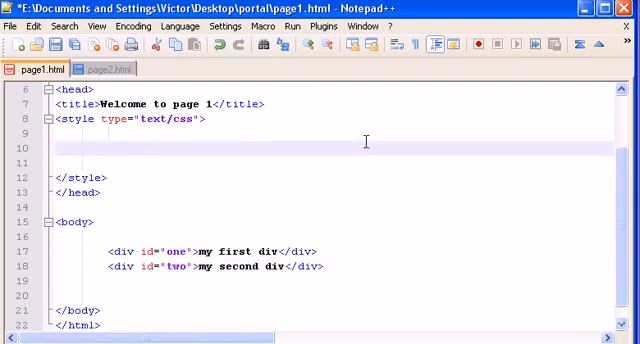
# Add a #one {color: blue;} rule in the style block, correcting a mistyped selector
pyautogui.click(104, 146)
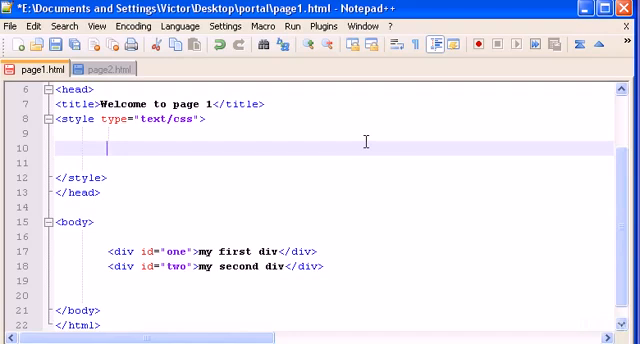
pyautogui.moveTo(78, 258)
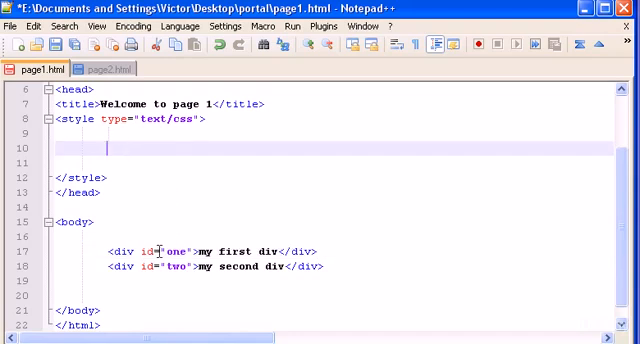
pyautogui.moveTo(312, 154)
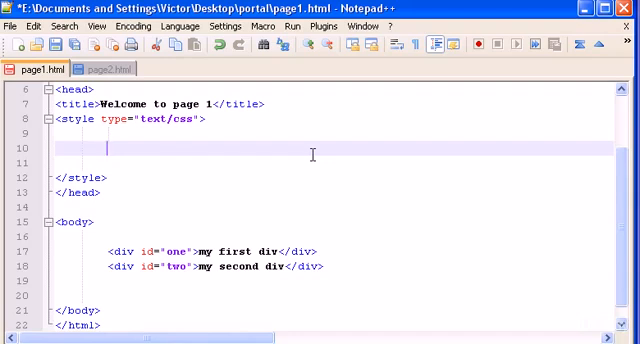
pyautogui.write('.m')
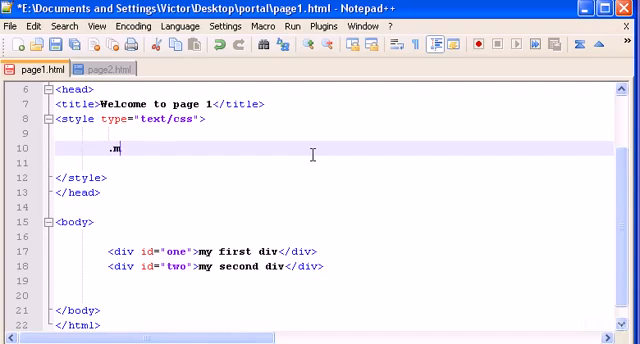
pyautogui.press('Backspace')
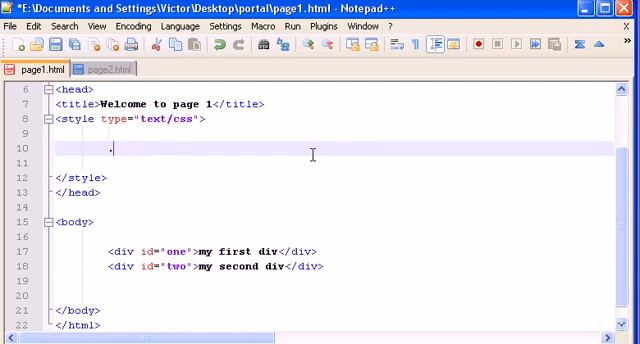
pyautogui.write('#')
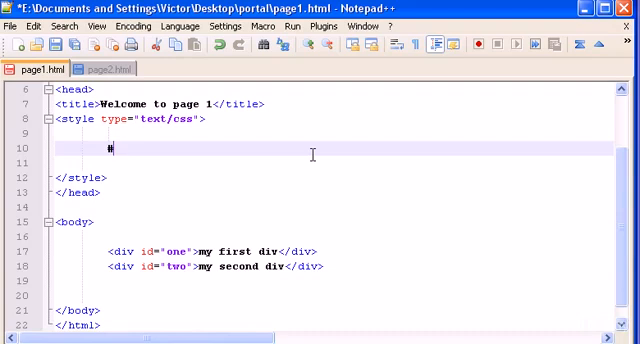
pyautogui.write('on')
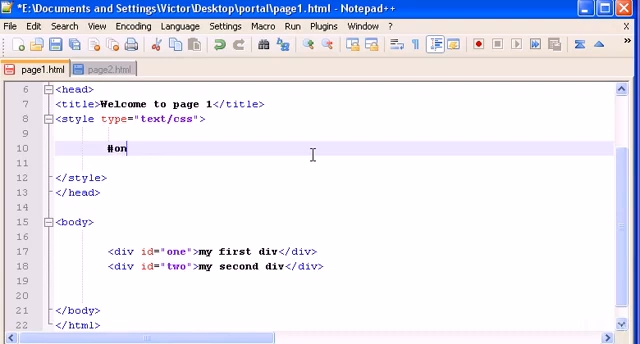
pyautogui.write('e {}')
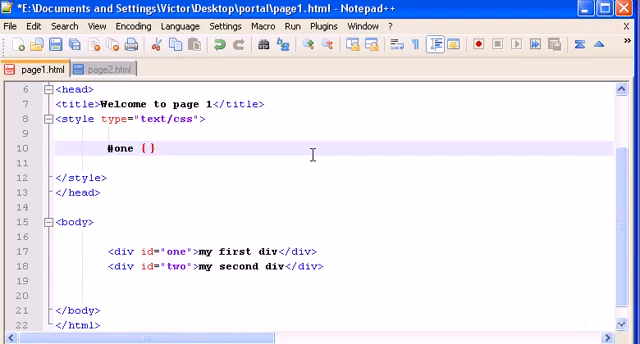
pyautogui.write('color: blue;')
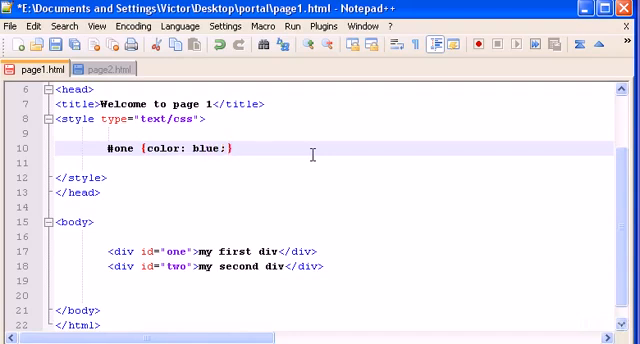
# Add a #two {color: red;} rule below it
pyautogui.write('#')
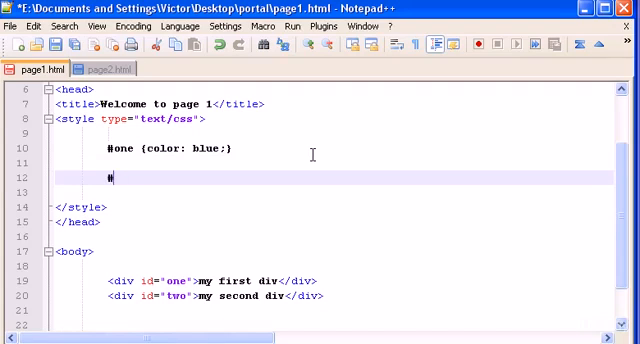
pyautogui.write('two {')
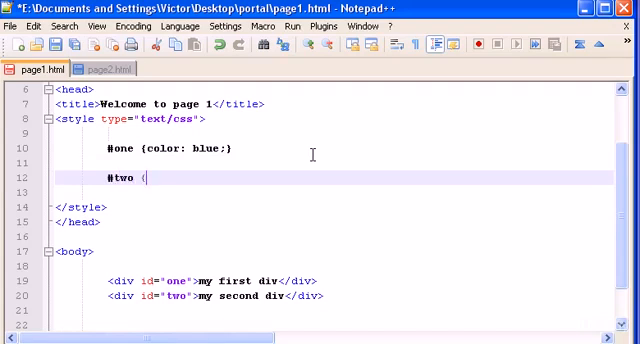
pyautogui.write('{color}')
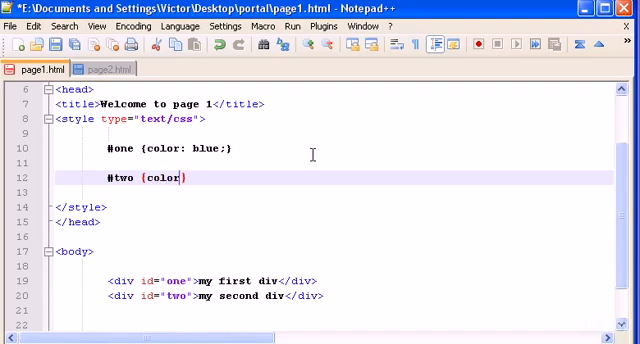
pyautogui.write(': red;}')
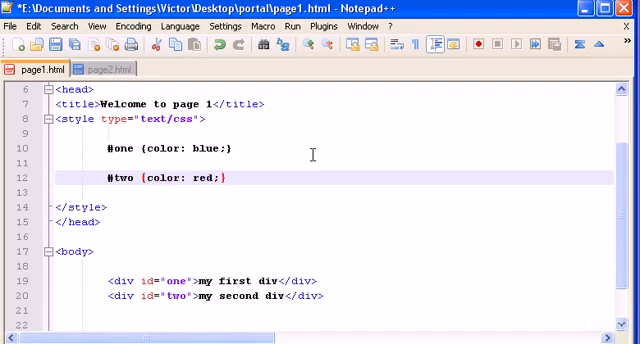
pyautogui.click(56, 46)
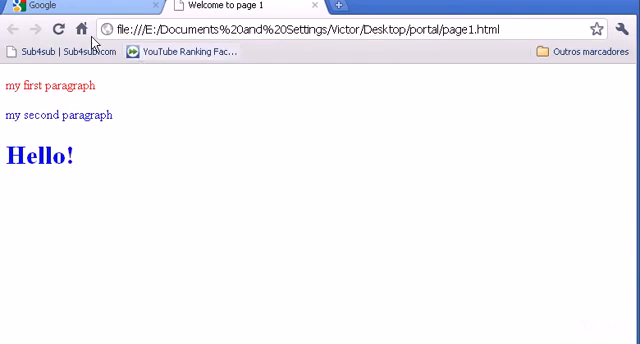
# View page1.html in Chrome, showing red and blue paragraphs and the blue Hello! heading
pyautogui.click(56, 28)
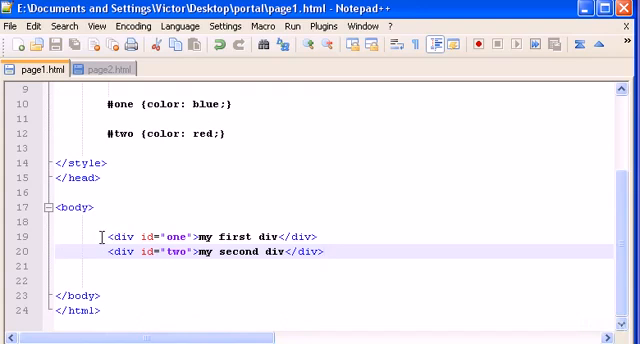
pyautogui.click(328, 252)
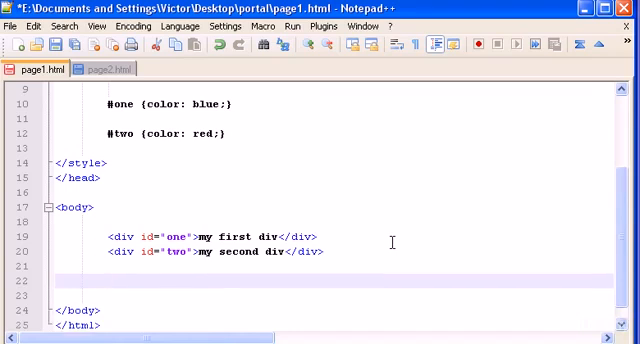
pyautogui.moveTo(142, 236)
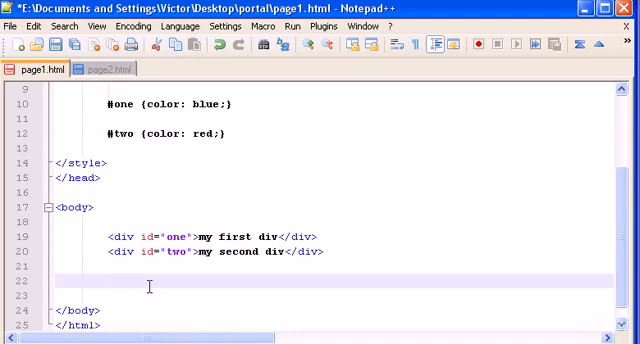
pyautogui.moveTo(112, 236)
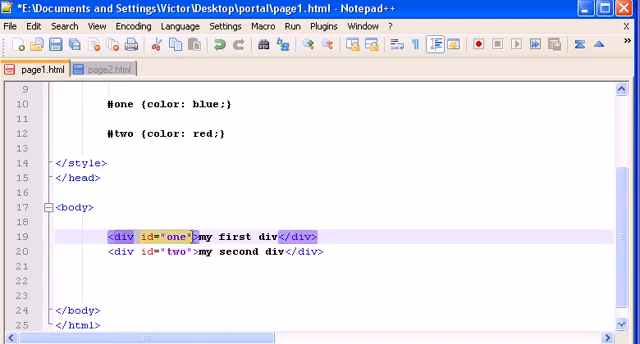
pyautogui.click(160, 236)
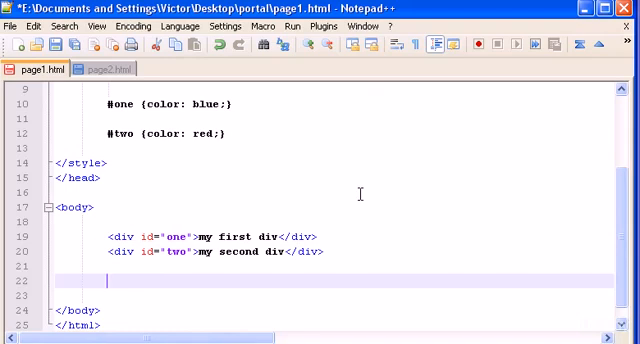
pyautogui.write('<')
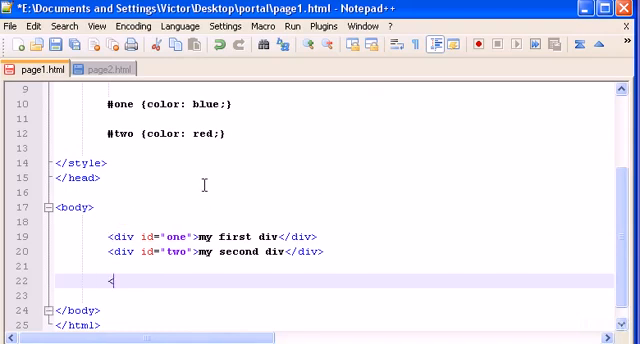
pyautogui.write('div id="')
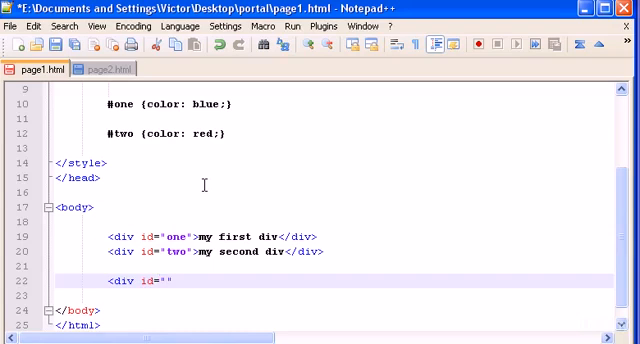
pyautogui.write('one')
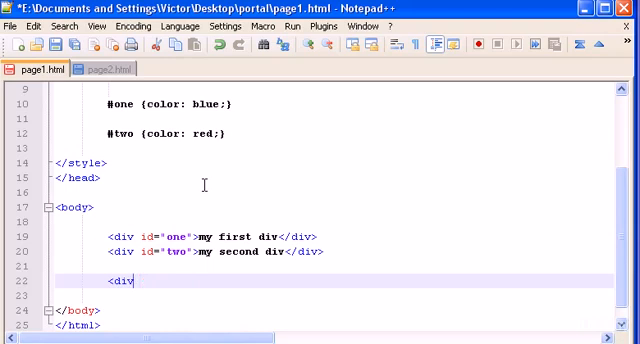
pyautogui.press('BackSpace')
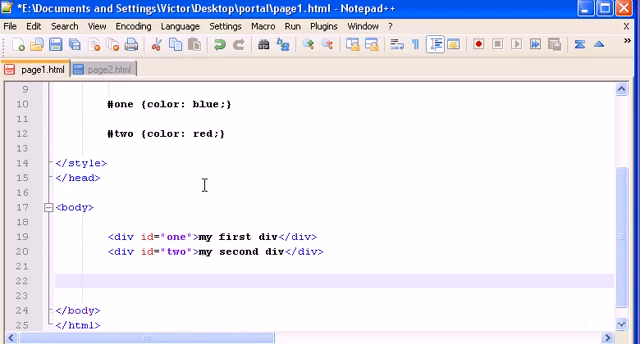